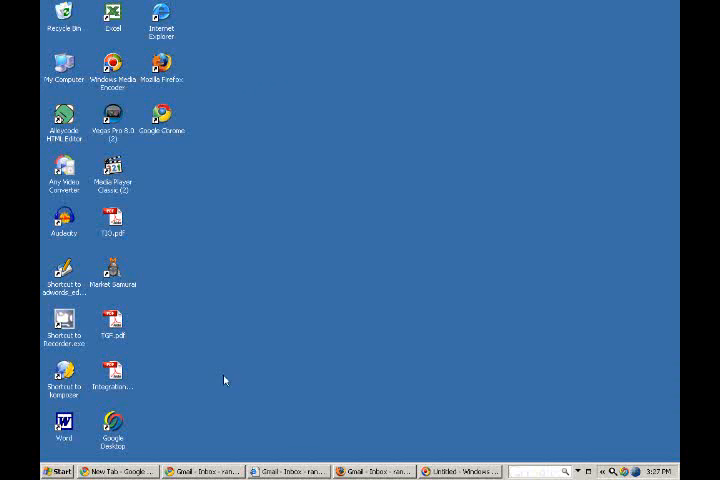
pyautogui.moveTo(235, 59)
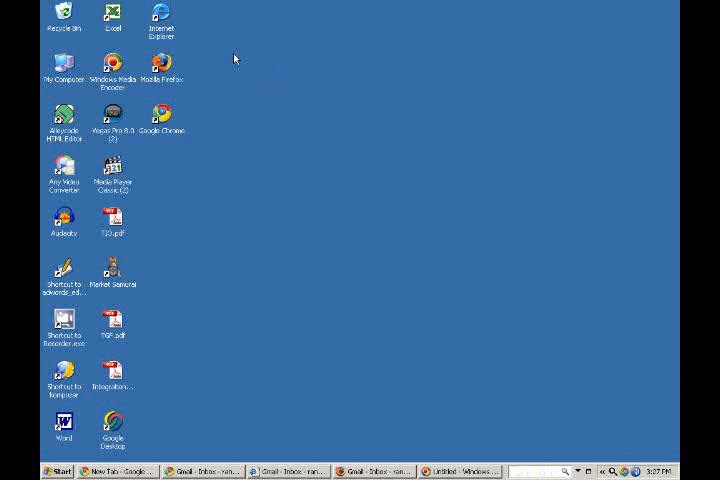
pyautogui.moveTo(168, 22)
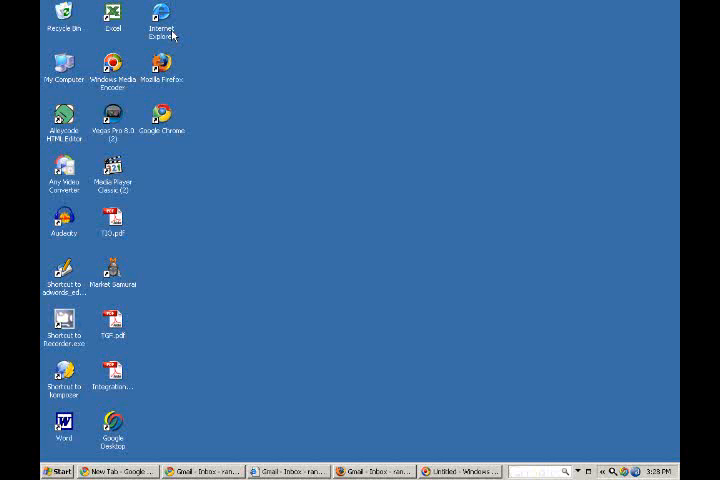
pyautogui.moveTo(245, 294)
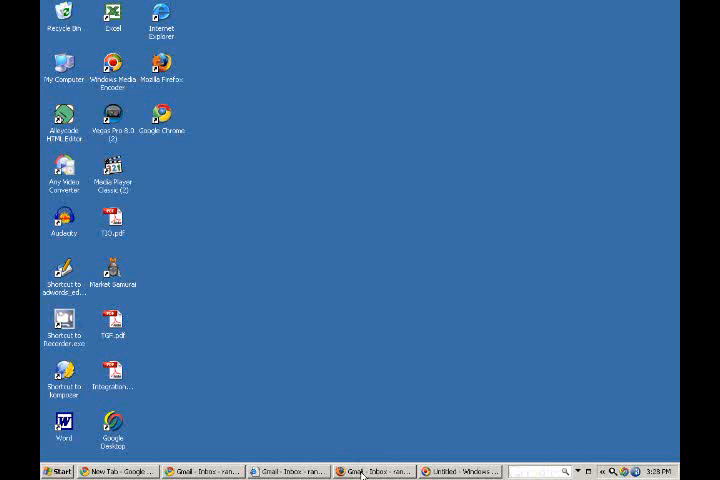
# - Restore the Firefox window from the taskbar to show the Gmail inbox with three messages
pyautogui.click(373, 471)
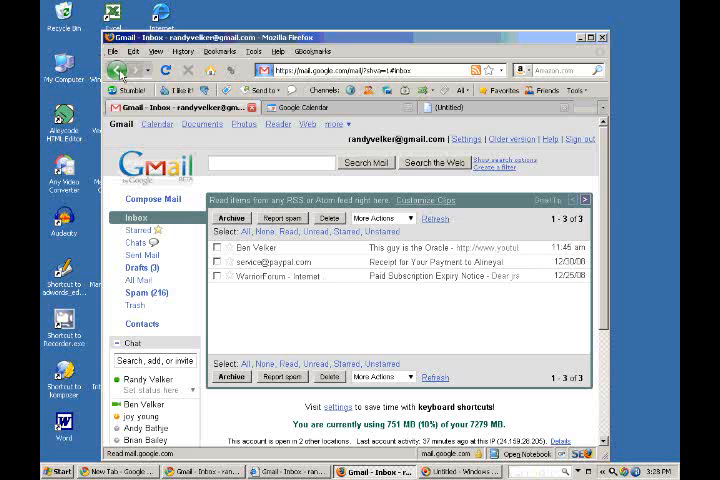
pyautogui.moveTo(117, 70)
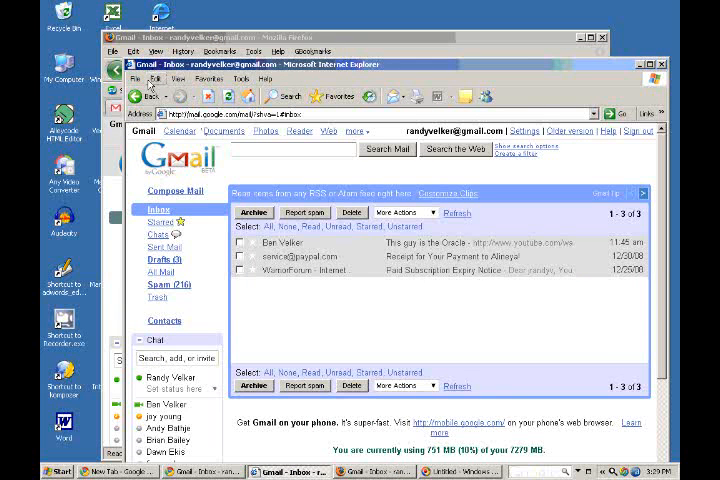
pyautogui.moveTo(222, 197)
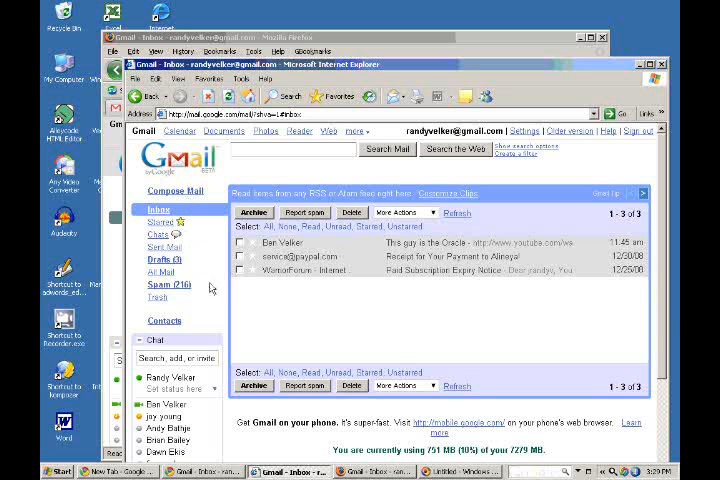
pyautogui.moveTo(333, 191)
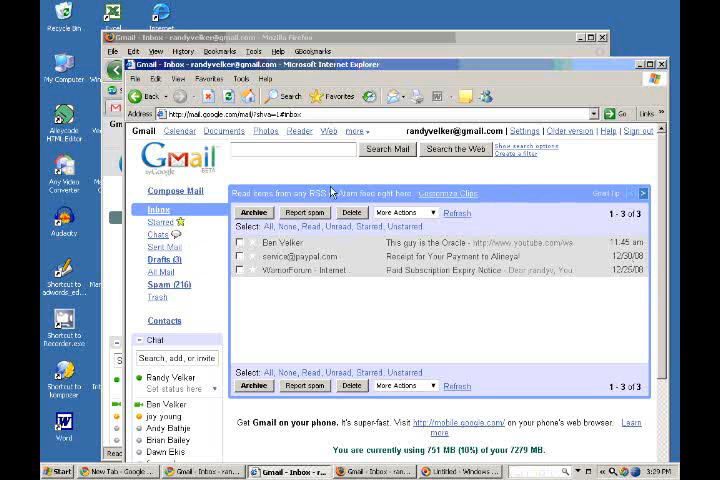